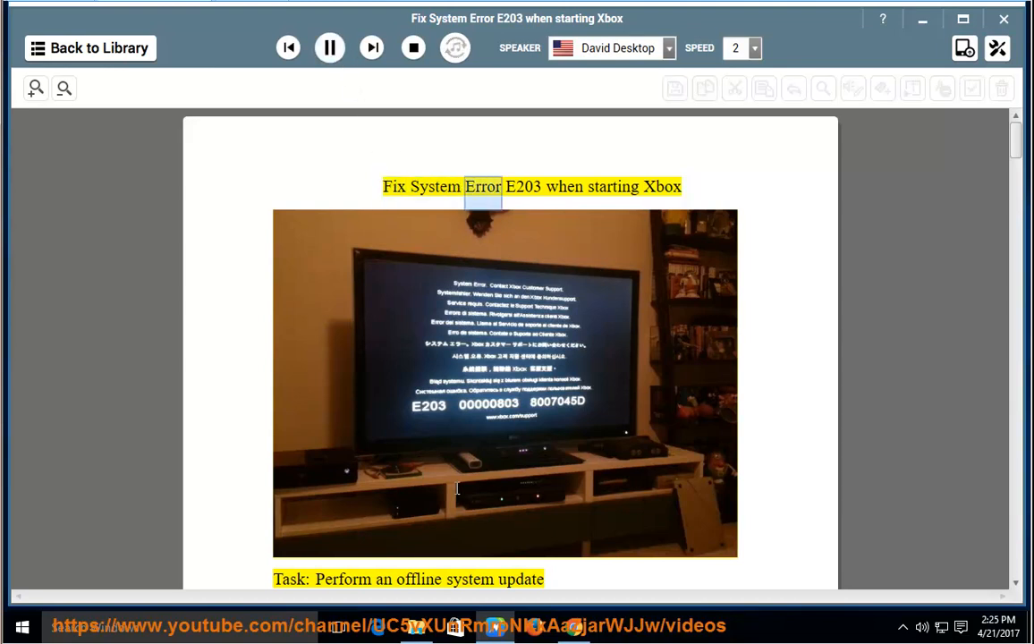
Step: Follow the narration down through the requirements list to item 4 at the end of page 2
scroll(down, 3)
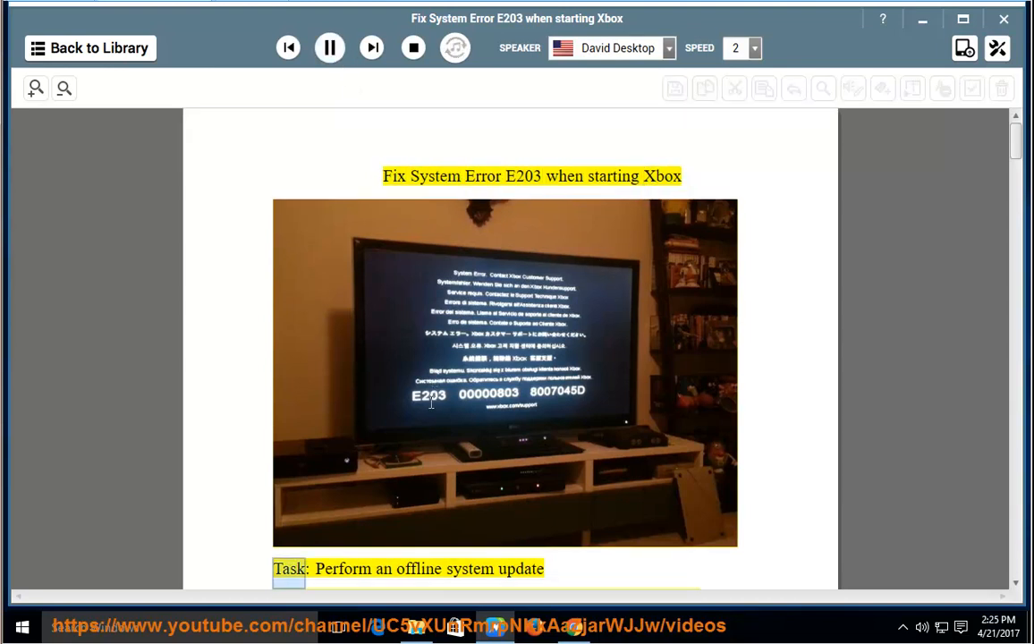
scroll(down, 3)
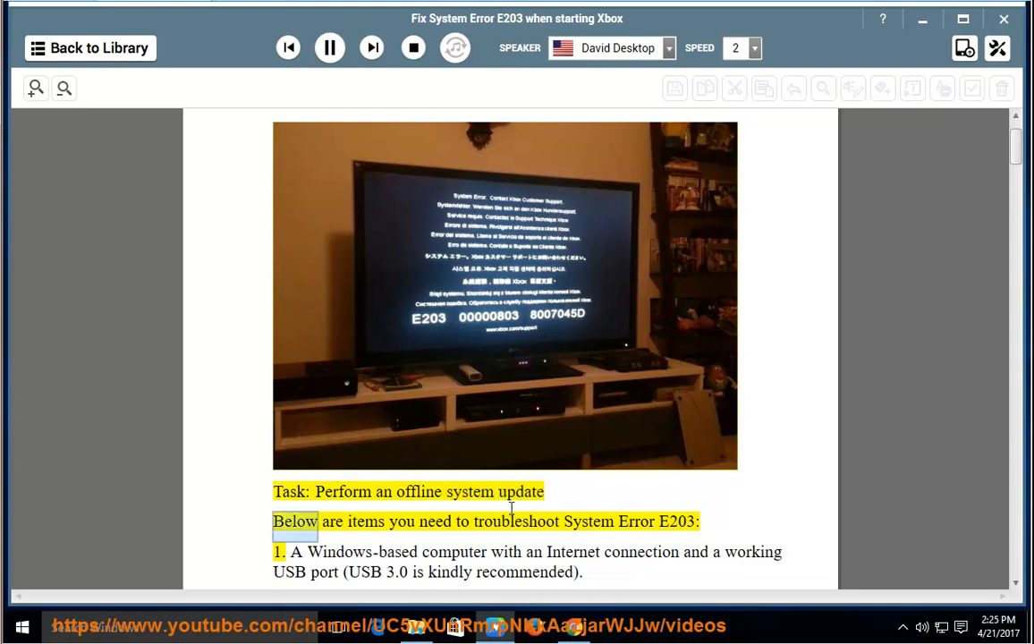
double_click(636, 522)
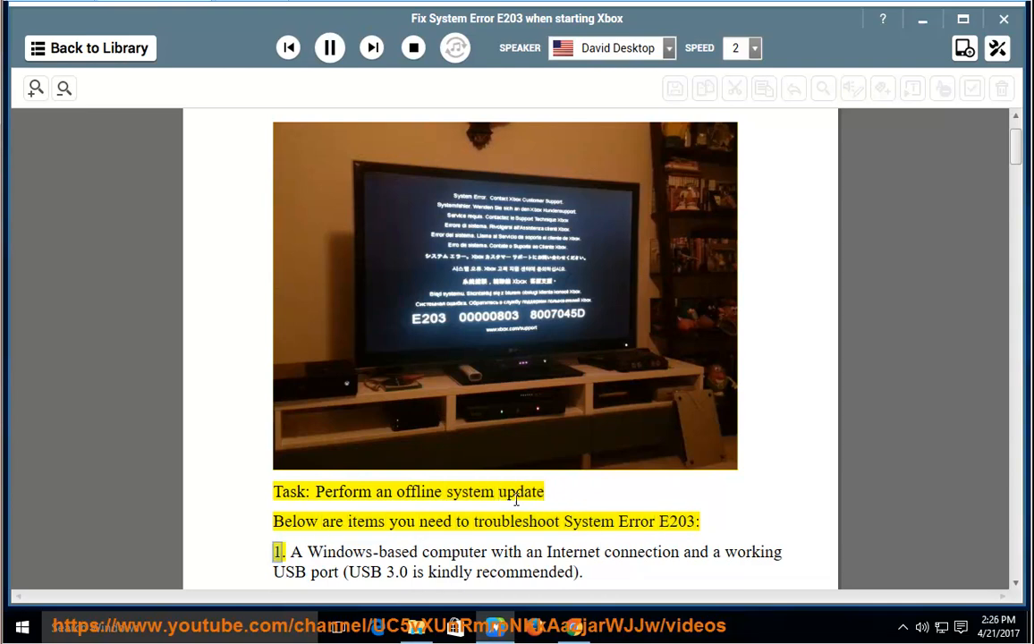
scroll(down, 3)
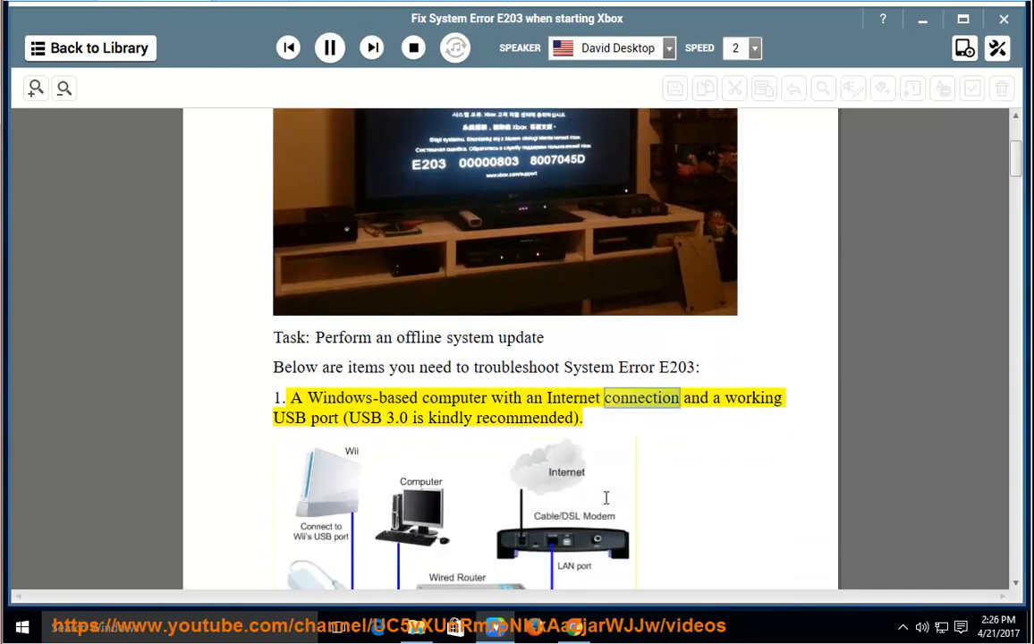
scroll(down, 3)
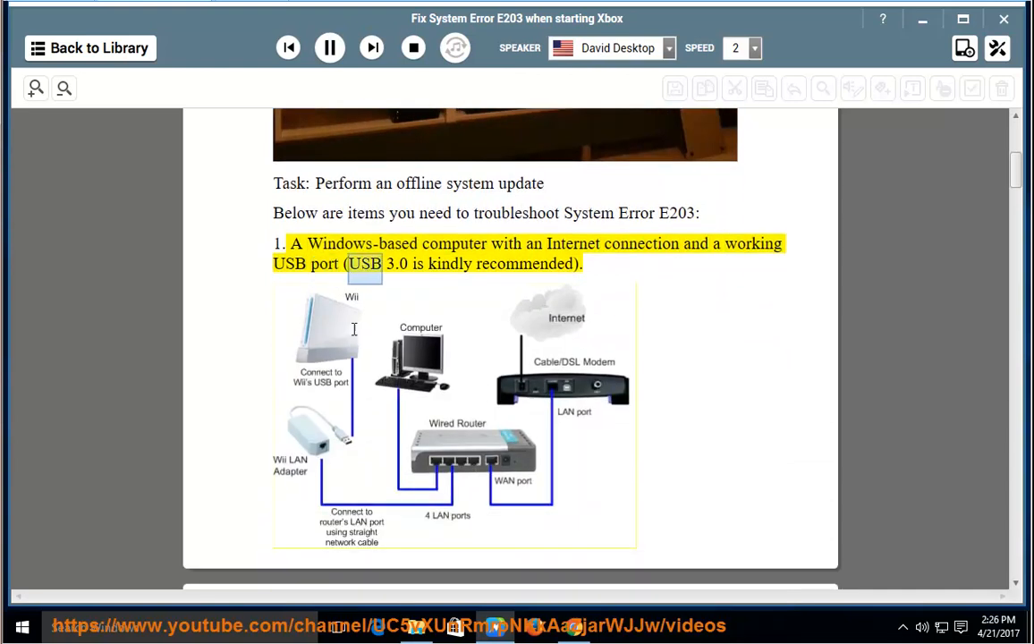
scroll(down, 3)
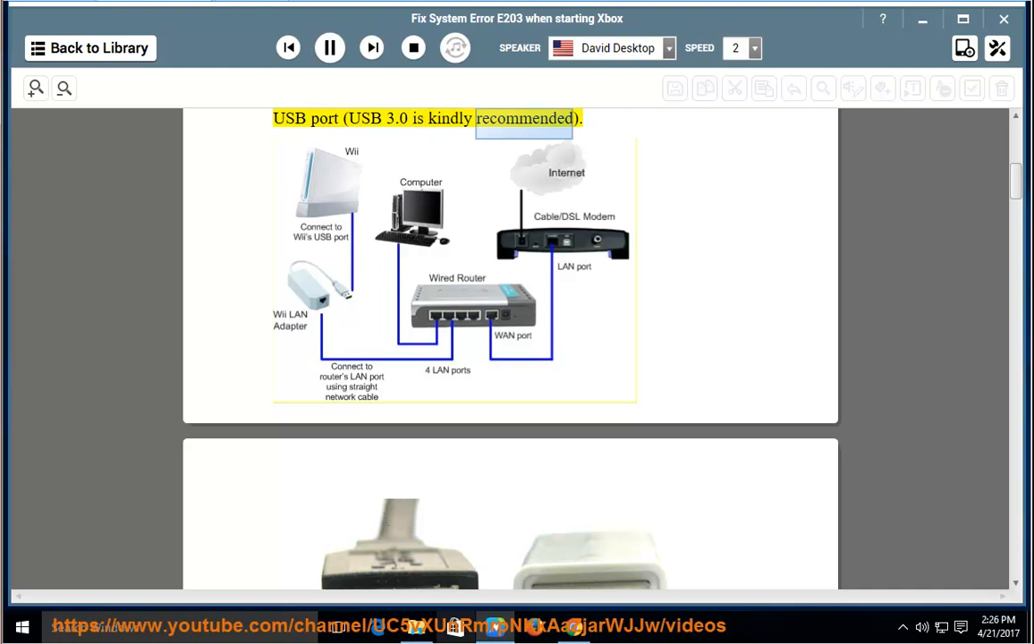
scroll(down, 3)
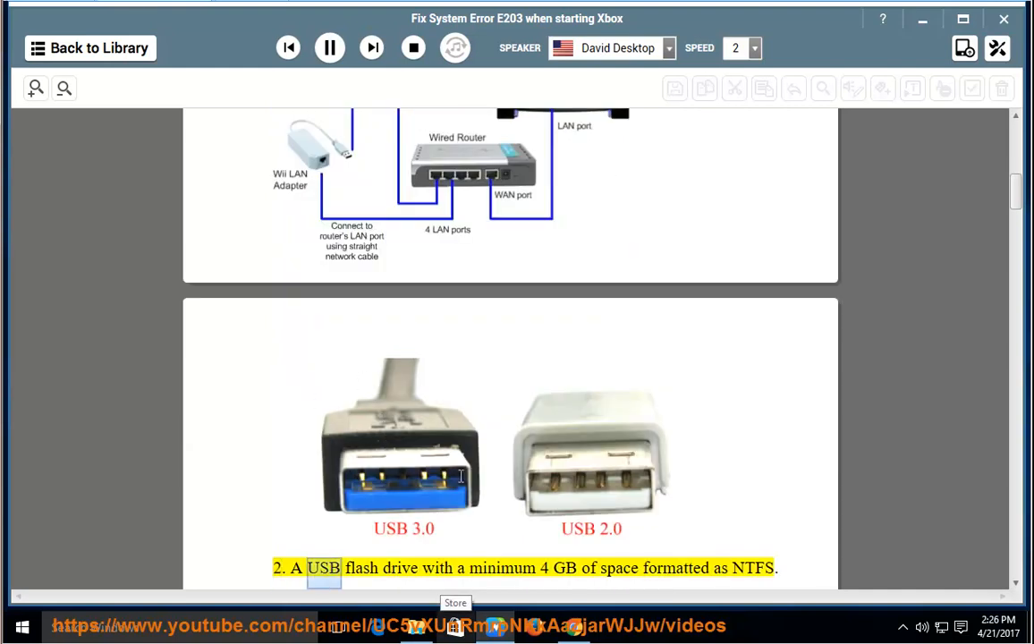
scroll(down, 3)
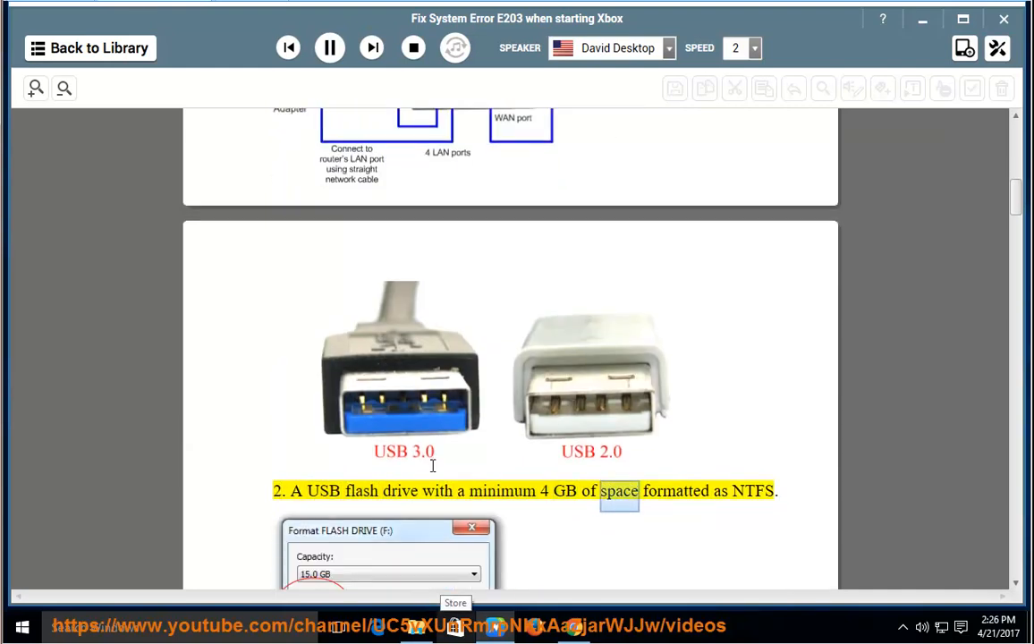
scroll(down, 3)
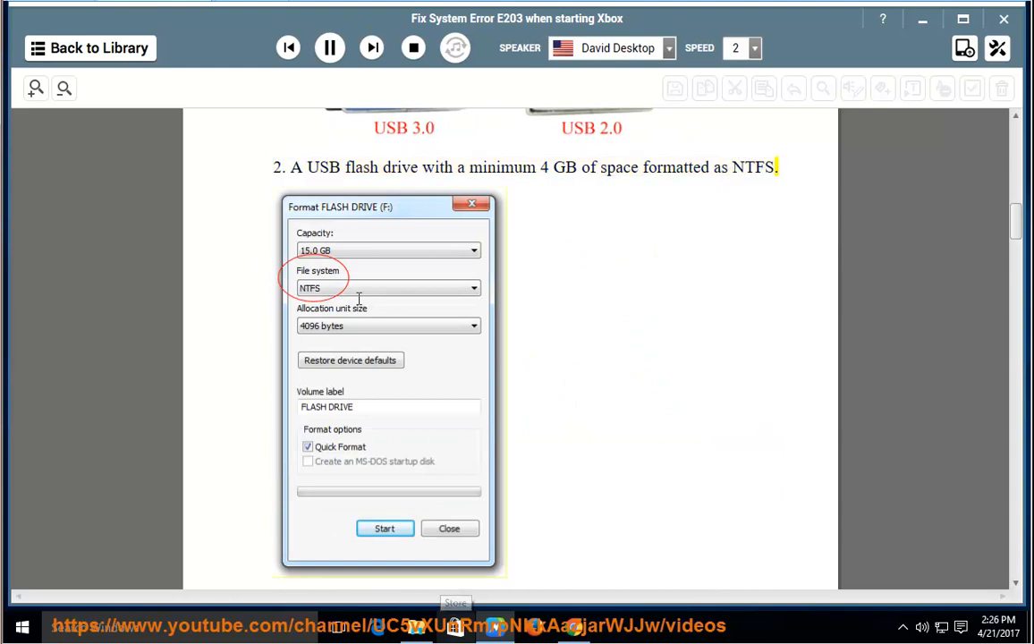
scroll(down, 3)
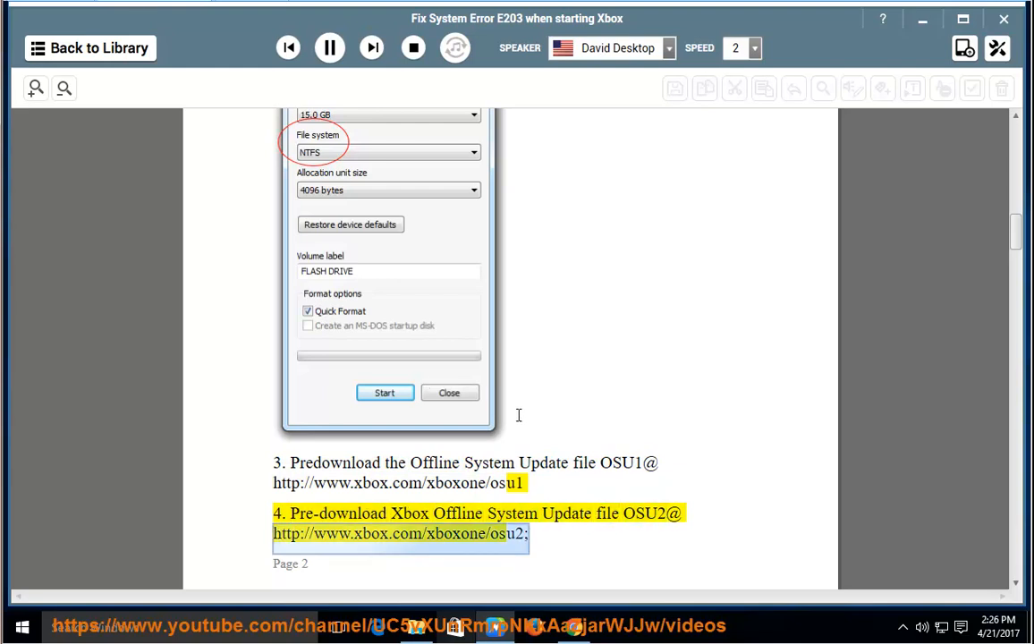
mouse_move(522, 417)
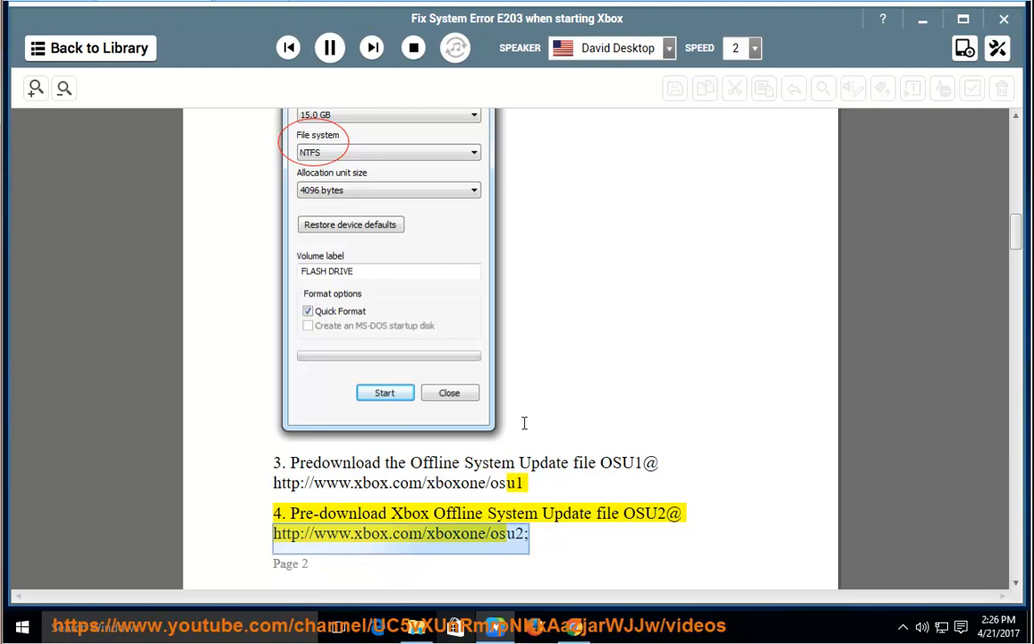
mouse_move(529, 415)
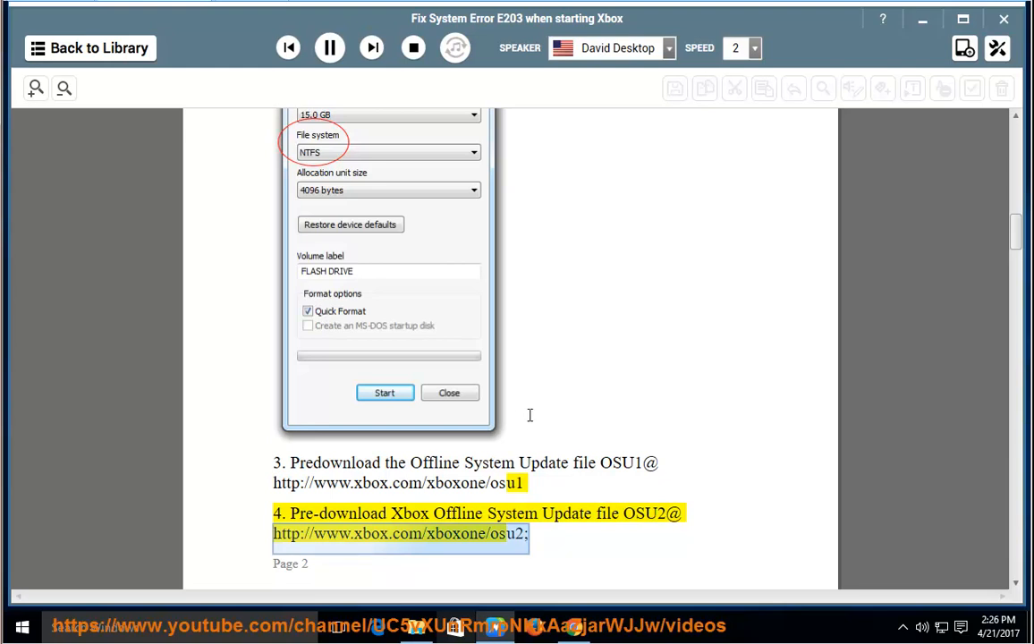
Step: Follow the narration down page 3 into step 2 on downloading and extracting OSU1
scroll(down, 3)
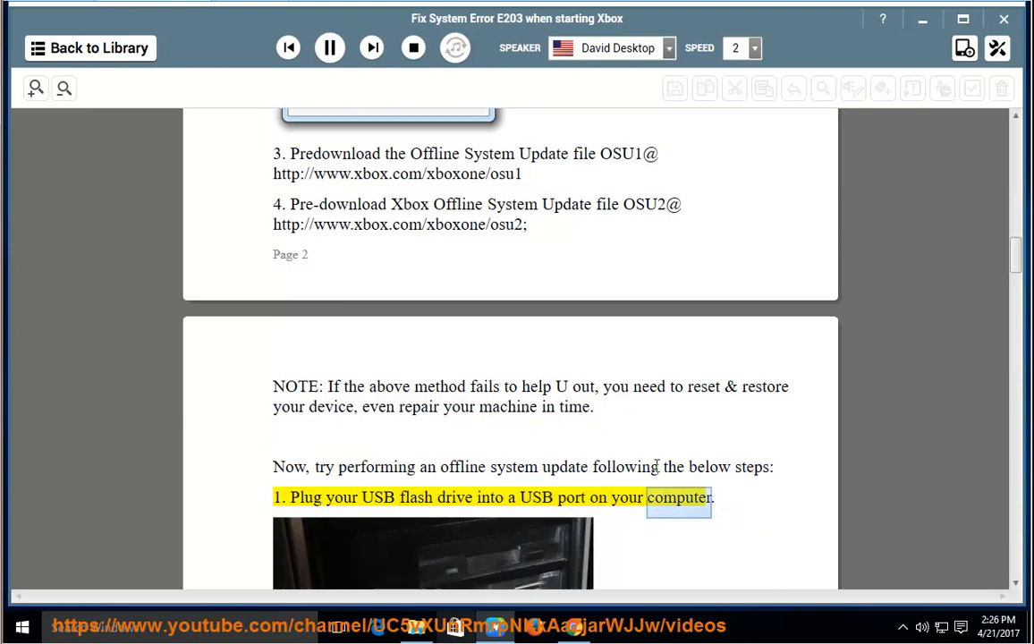
scroll(down, 3)
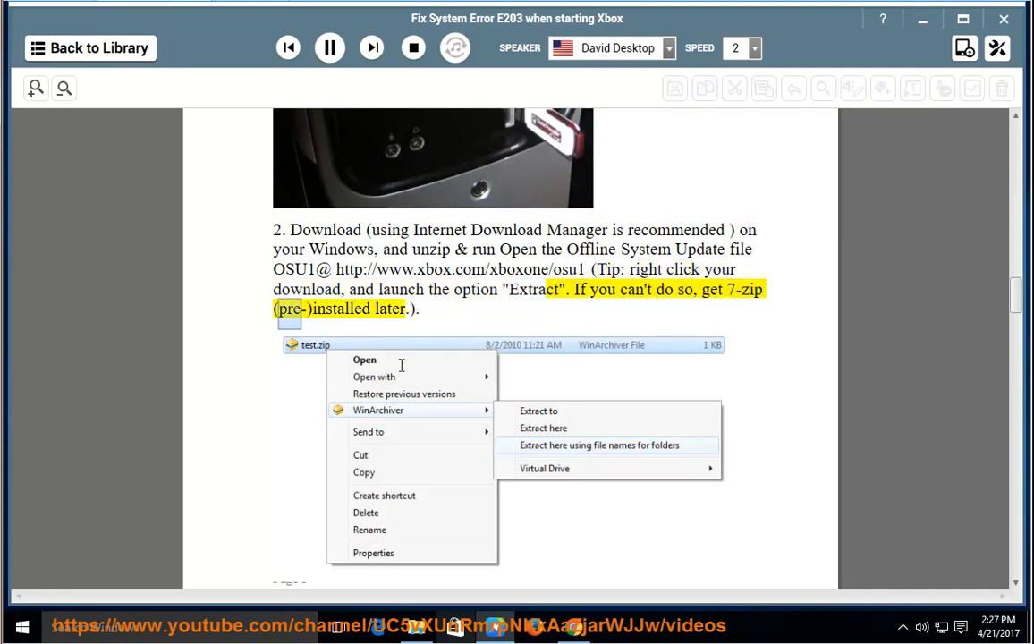
Step: Follow the narration through steps 3 and 4 on copying files and ejecting the drive to the Startup Troubleshooter note
scroll(down, 3)
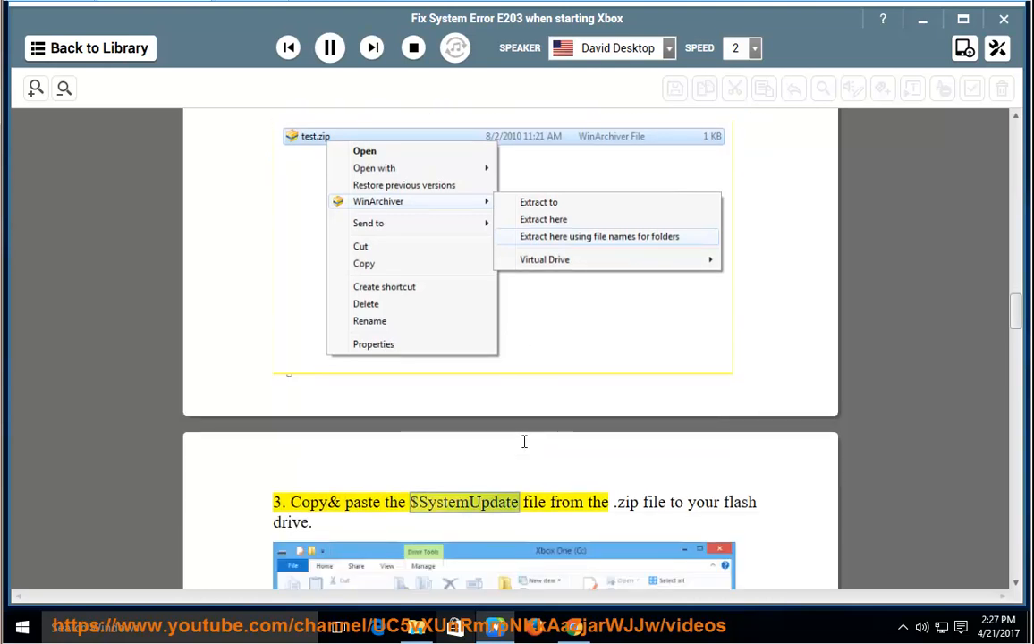
scroll(down, 3)
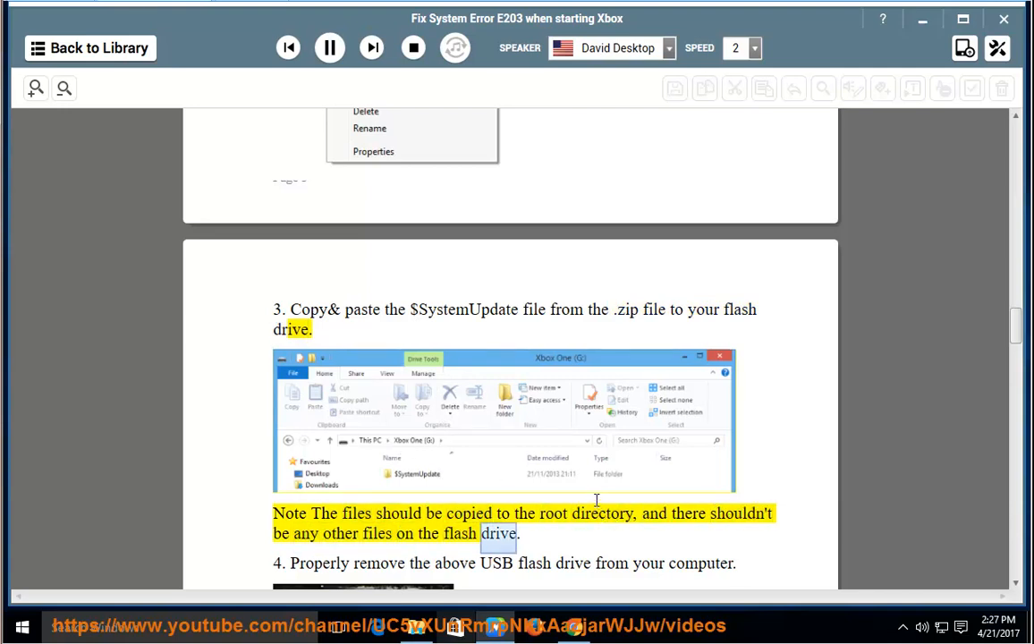
scroll(down, 3)
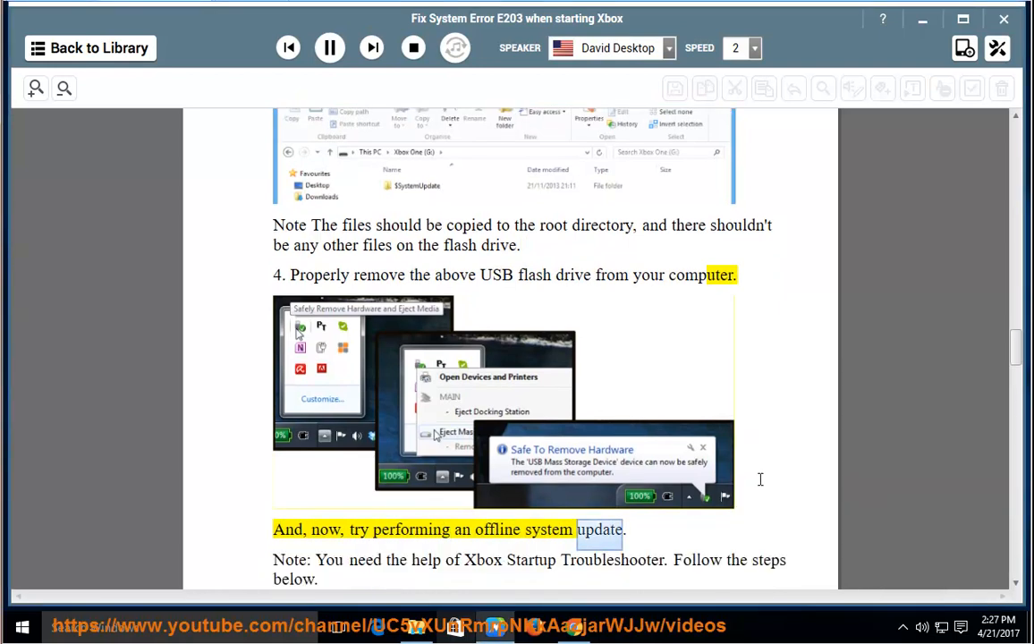
scroll(down, 3)
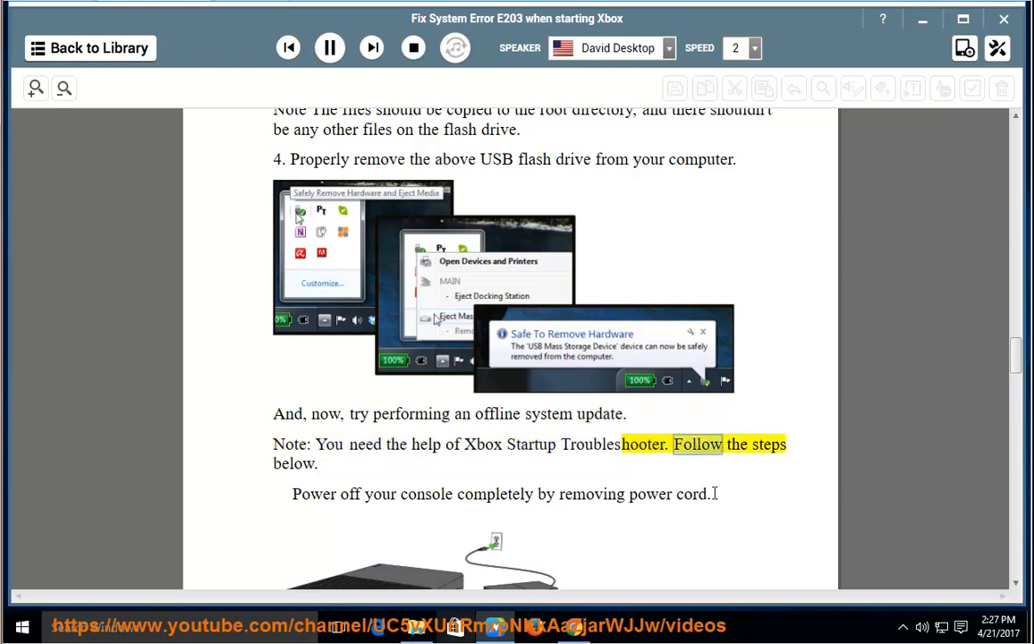
Step: Follow the narration past the power-cord, BIND and EJECT steps and console images to the Troubleshoot screen on page 5
scroll(down, 3)
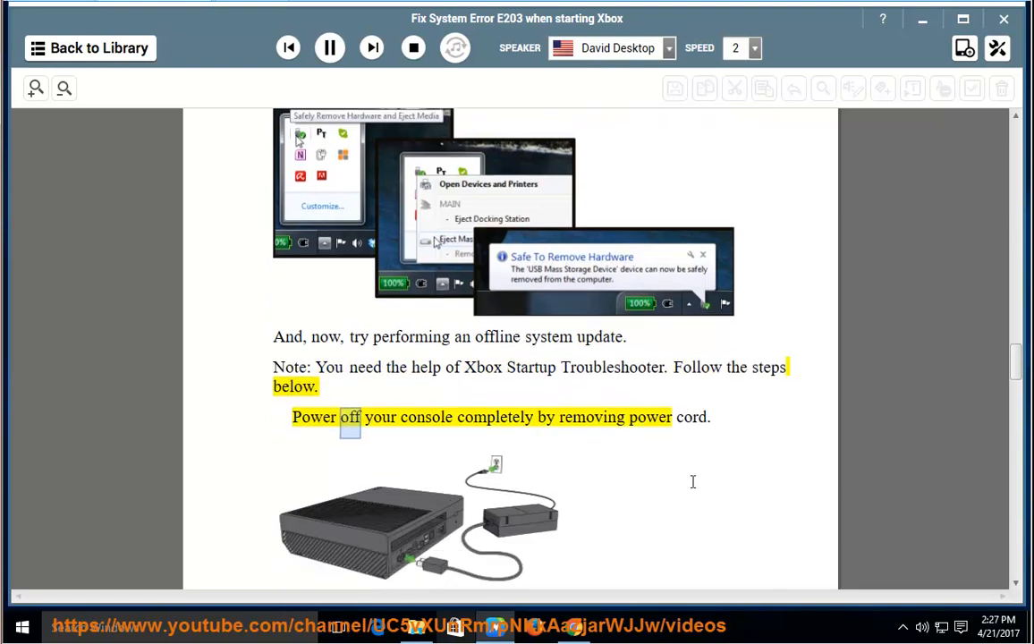
scroll(down, 3)
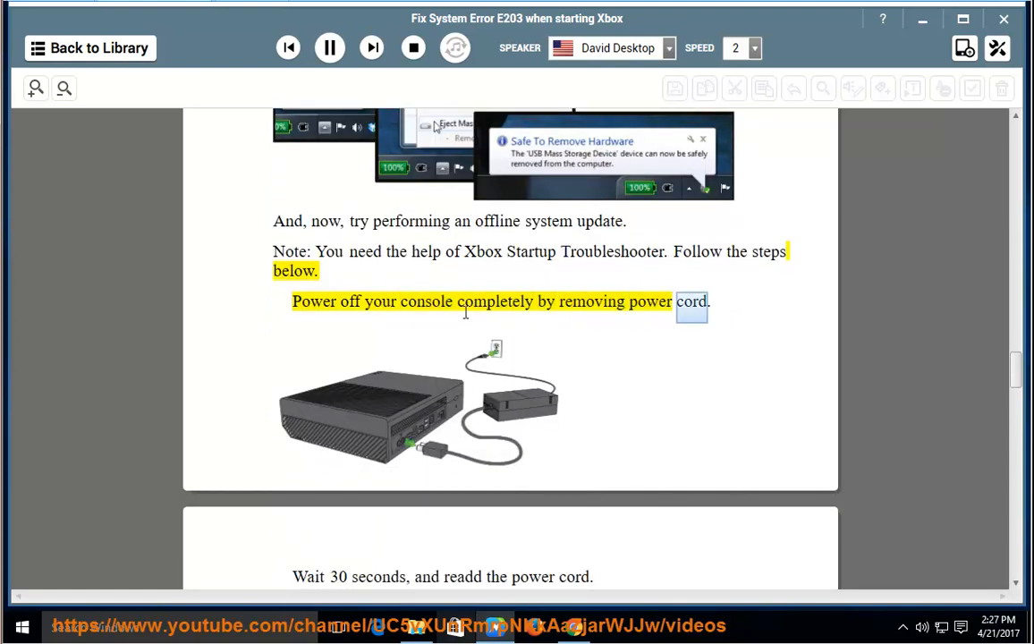
scroll(down, 3)
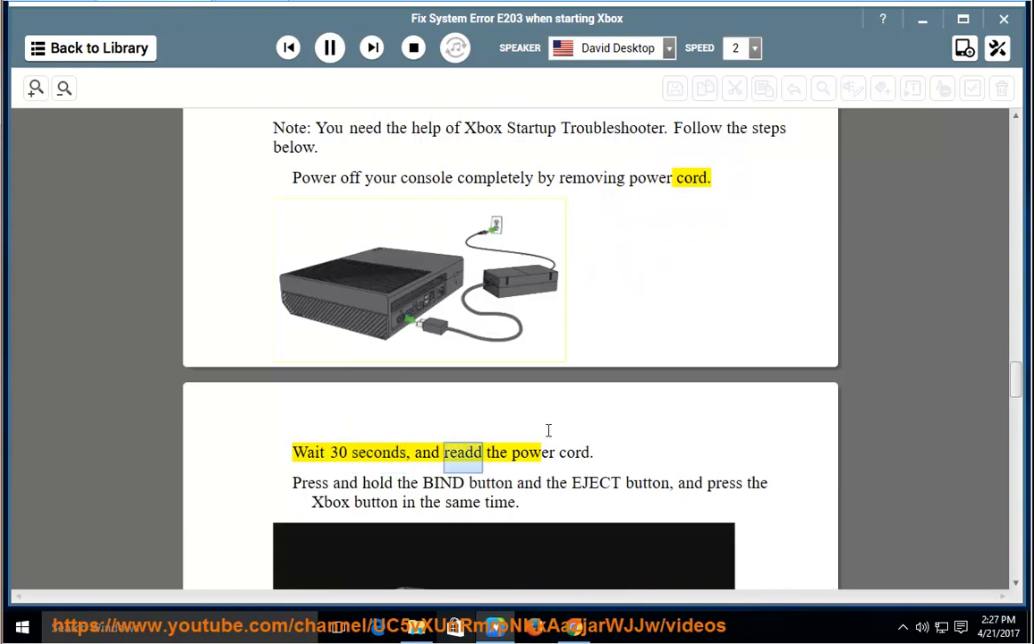
click(994, 626)
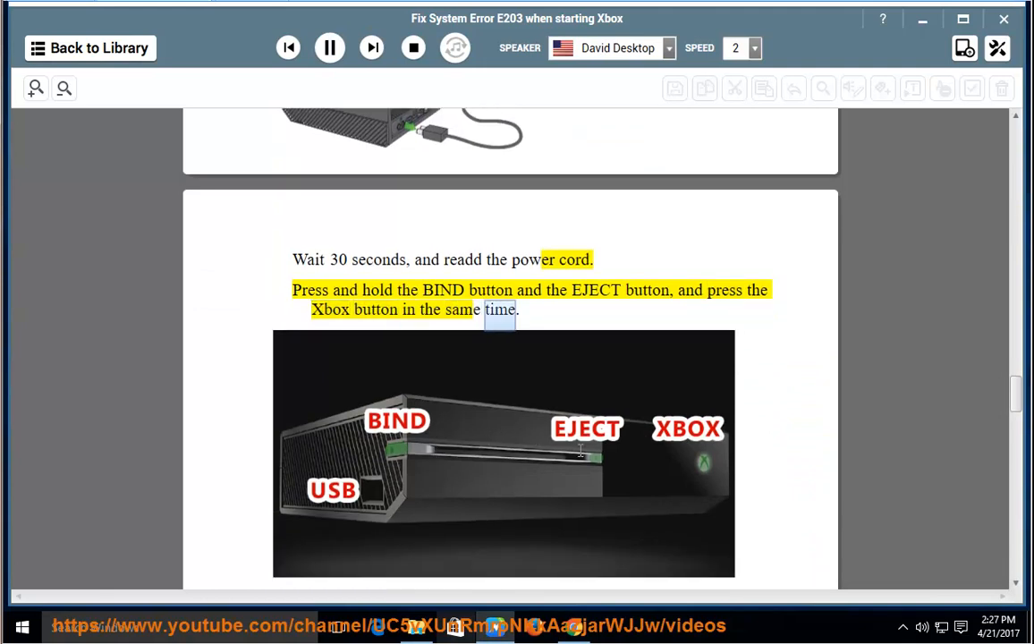
scroll(down, 3)
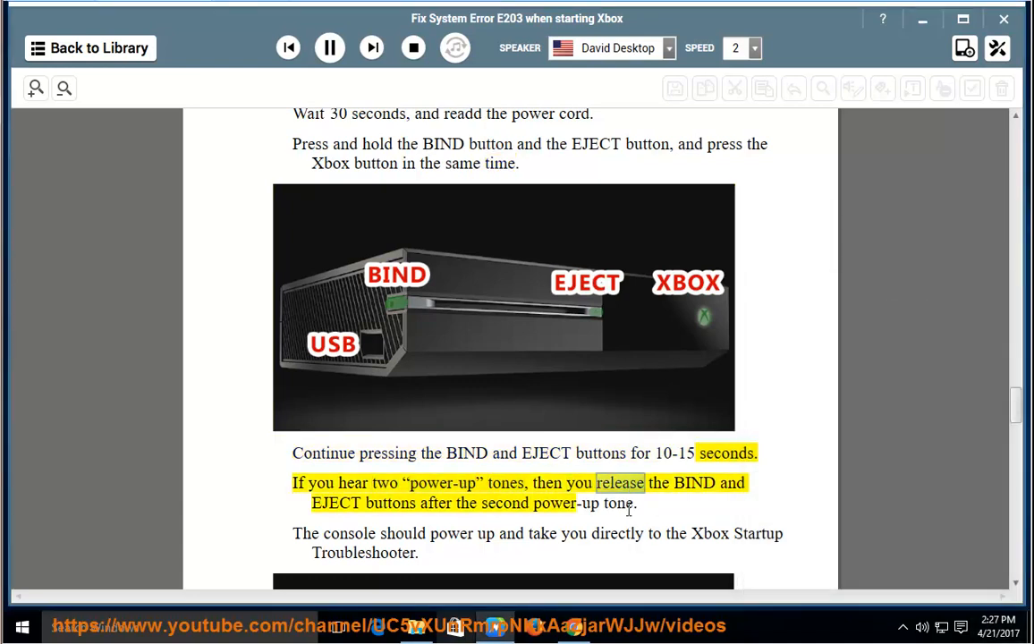
double_click(564, 503)
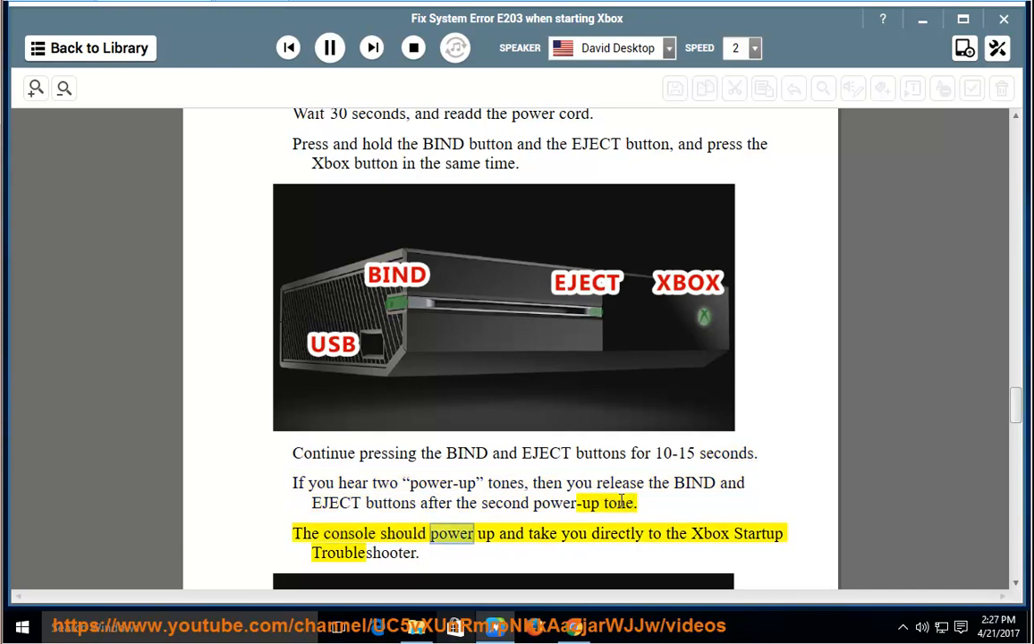
scroll(down, 3)
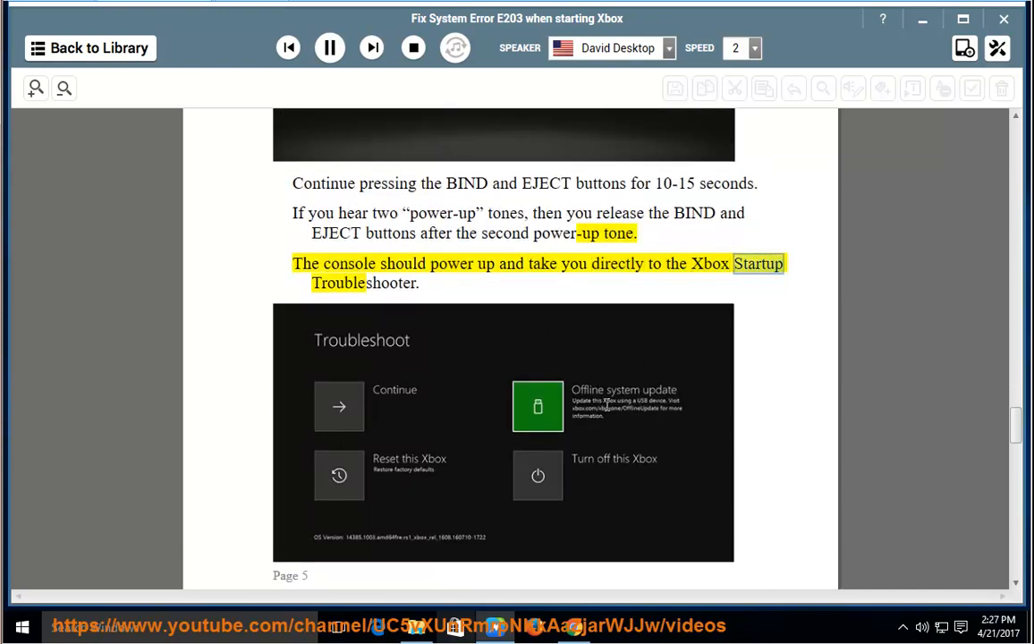
scroll(down, 3)
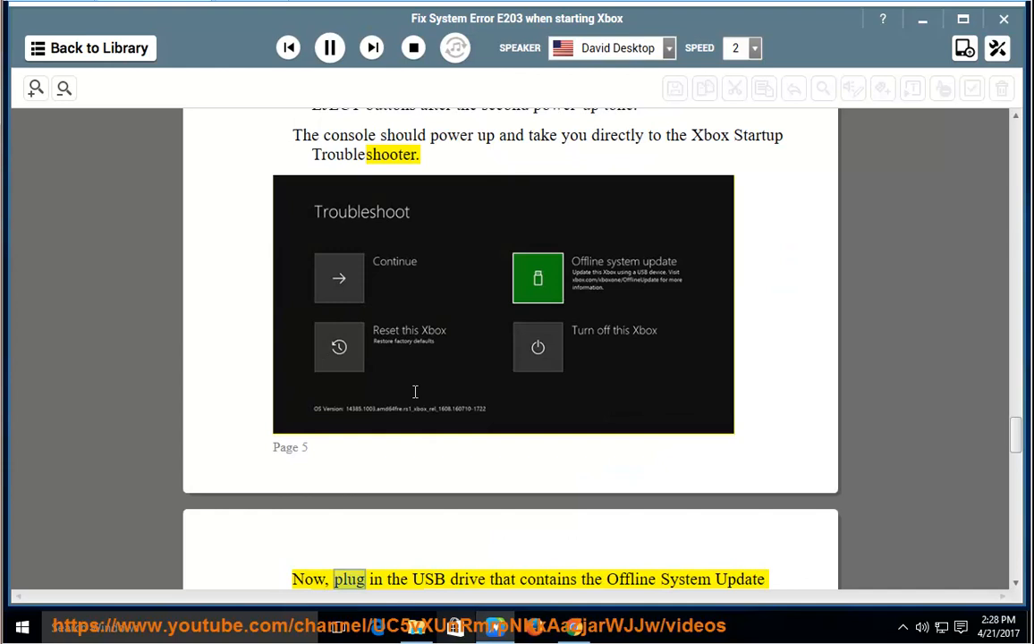
Step: Follow the narration through the USB plug-in, offline update and reset steps to the controller diagram
scroll(down, 3)
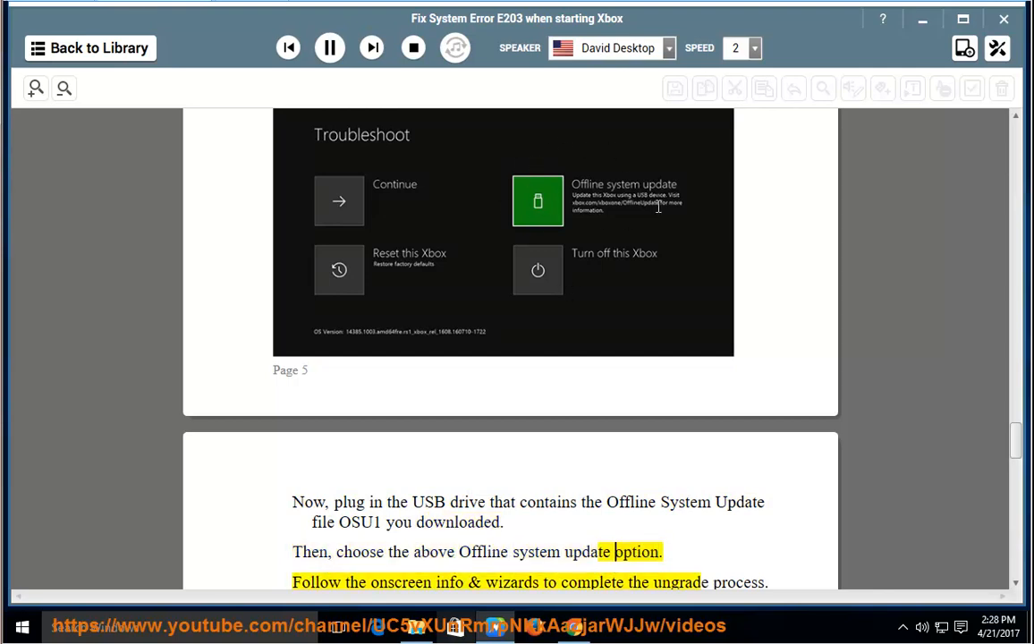
scroll(down, 3)
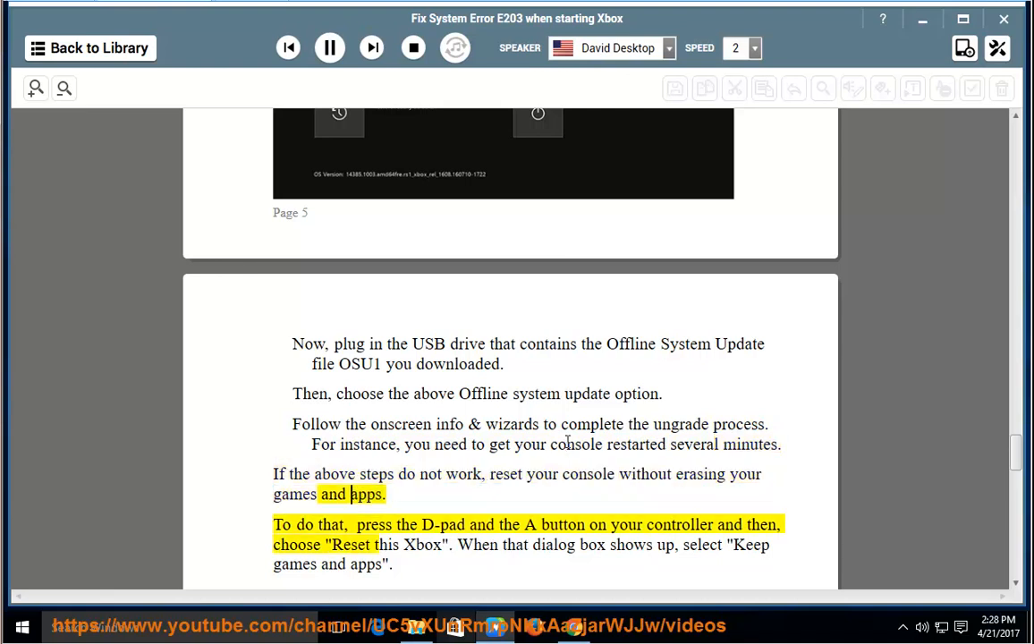
scroll(up, 3)
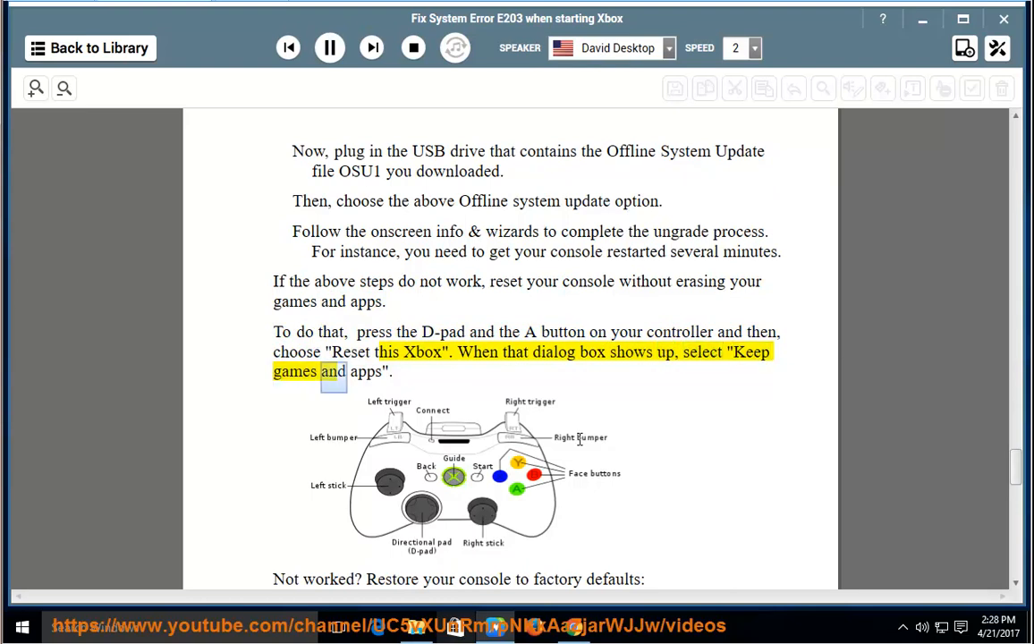
Step: Follow the narration past the Troubleshoot image into the factory restore section and the Reset & remove everything screenshot
scroll(down, 3)
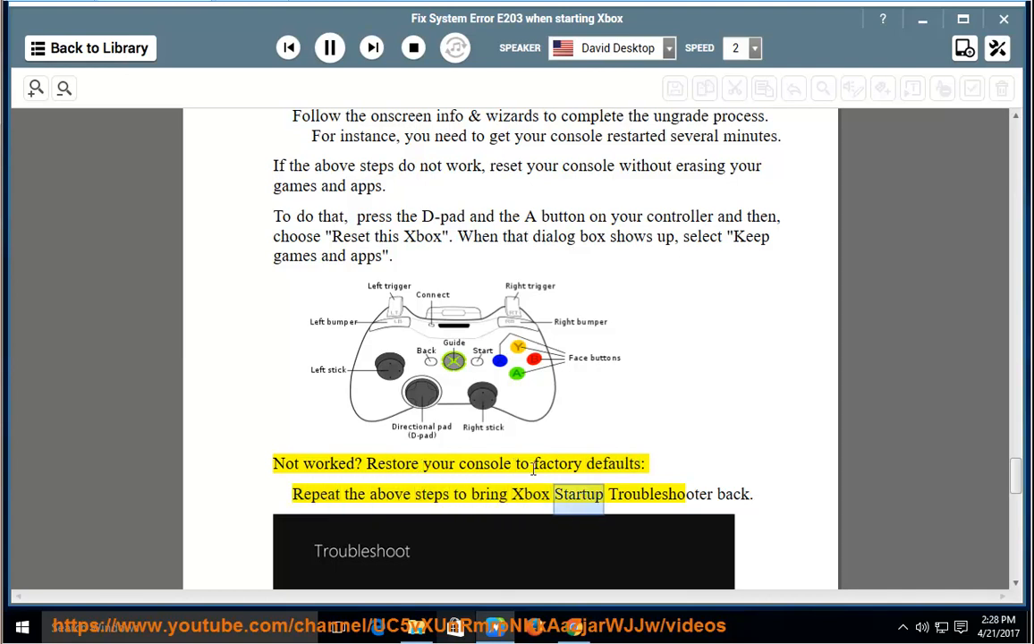
scroll(down, 3)
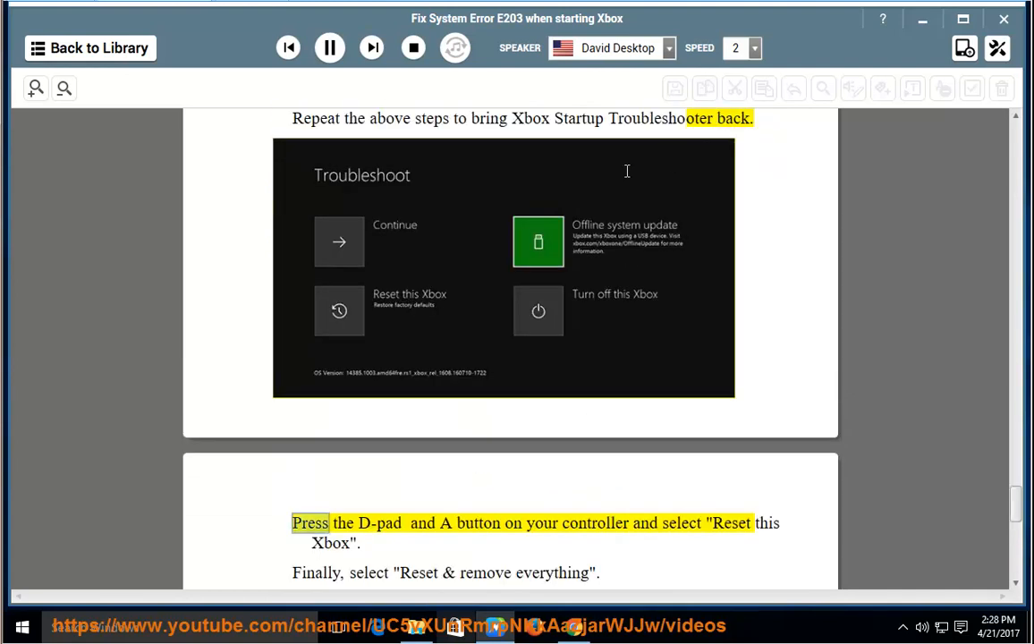
mouse_move(586, 505)
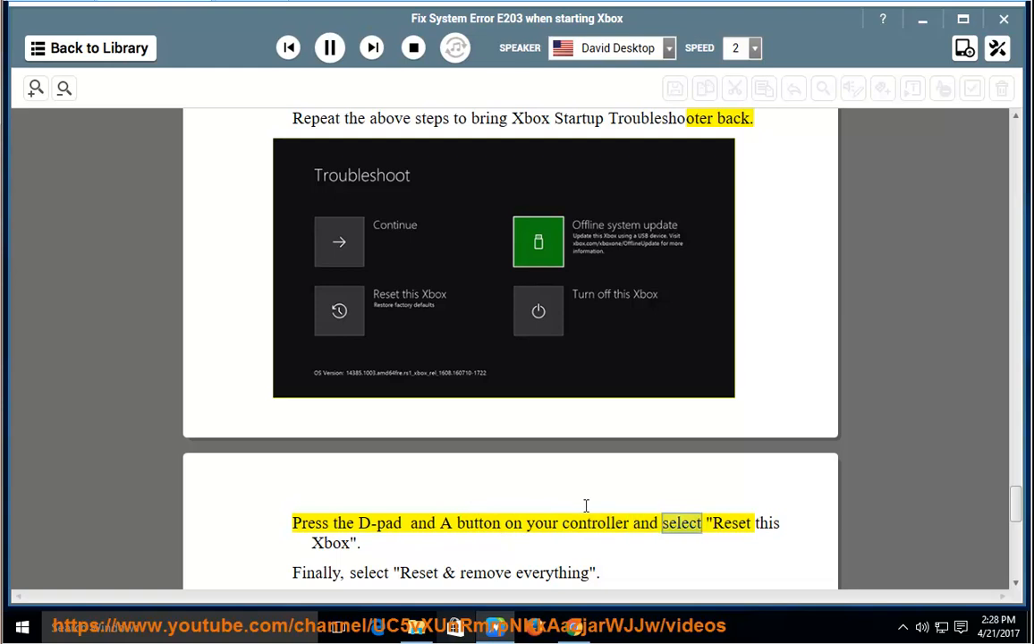
scroll(down, 3)
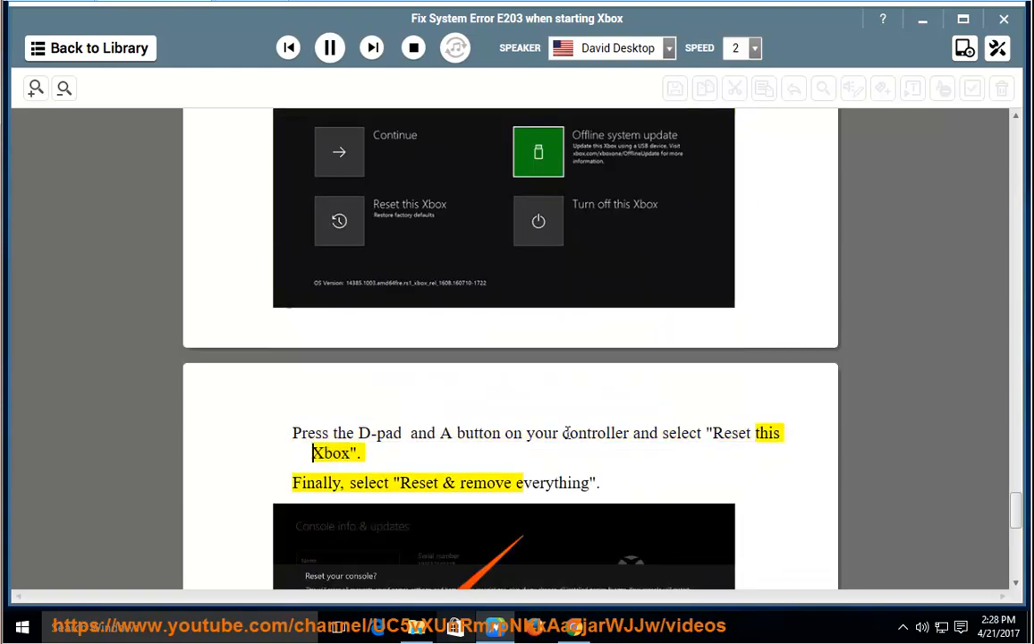
scroll(down, 3)
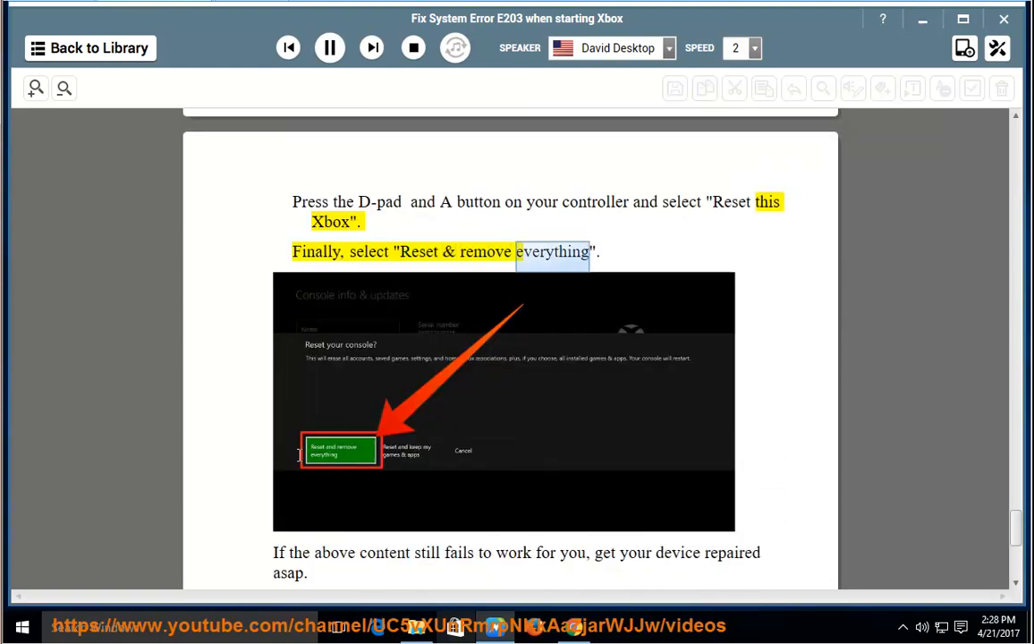